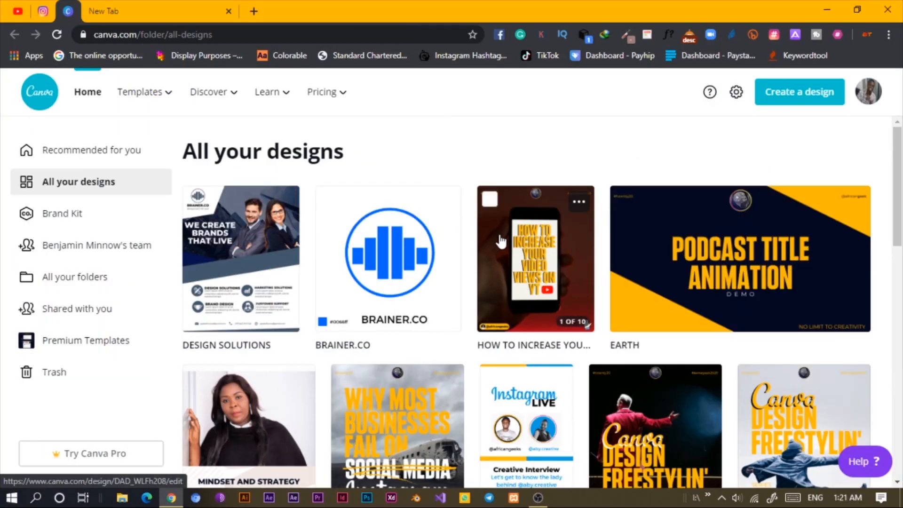
Open the BE UNIQUE poster, inspect its heading, then return to All your designs
scroll(down, 3)
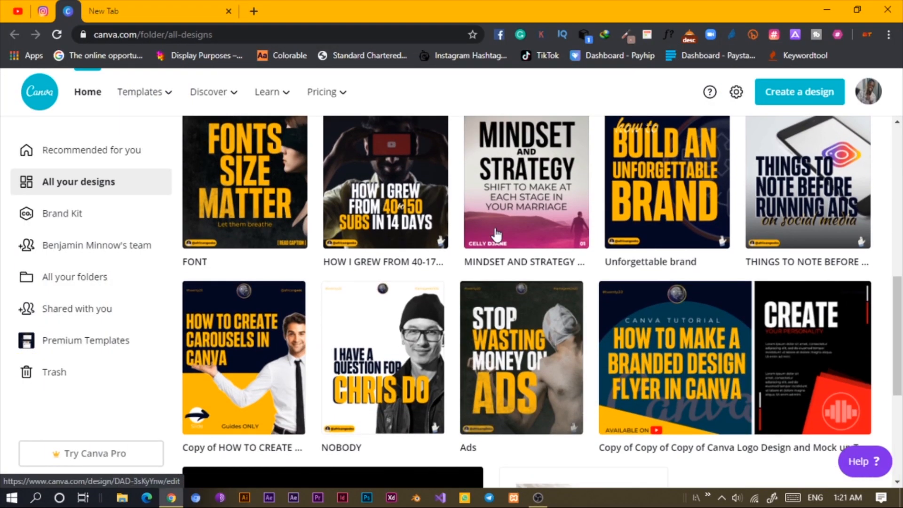
scroll(down, 3)
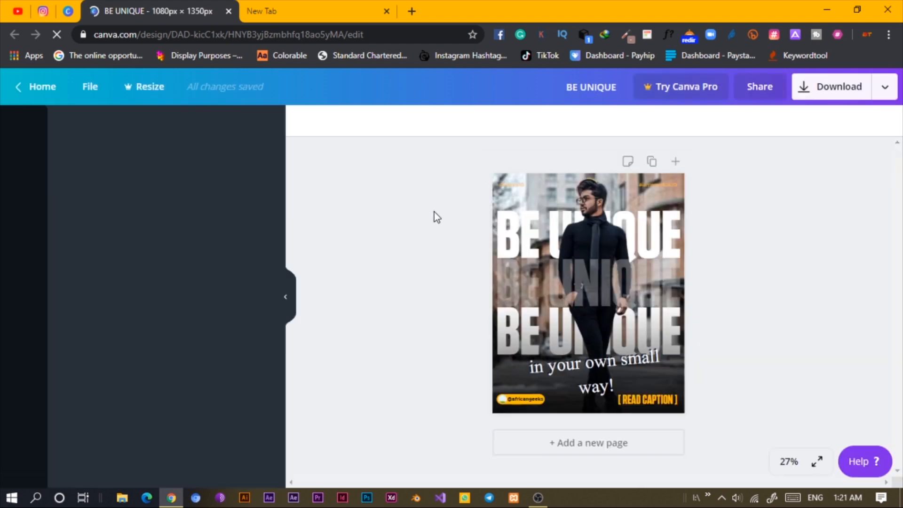
click(23, 128)
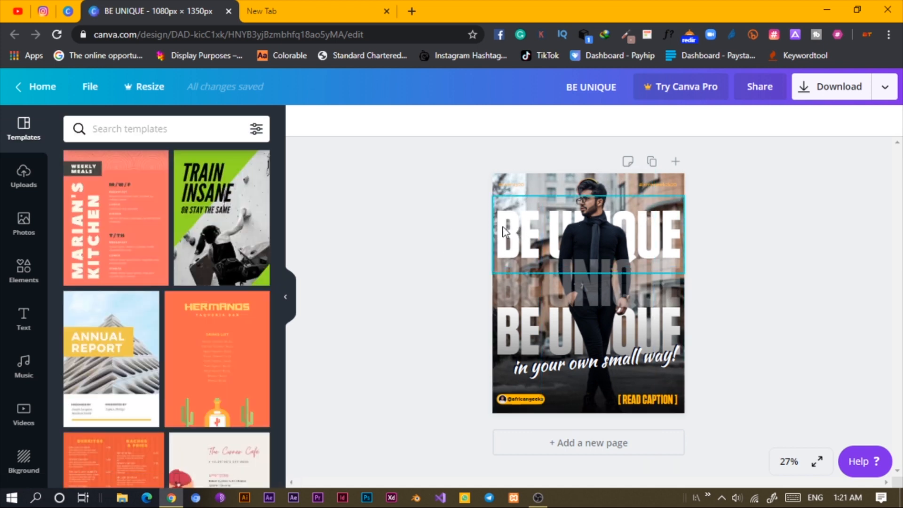
click(587, 362)
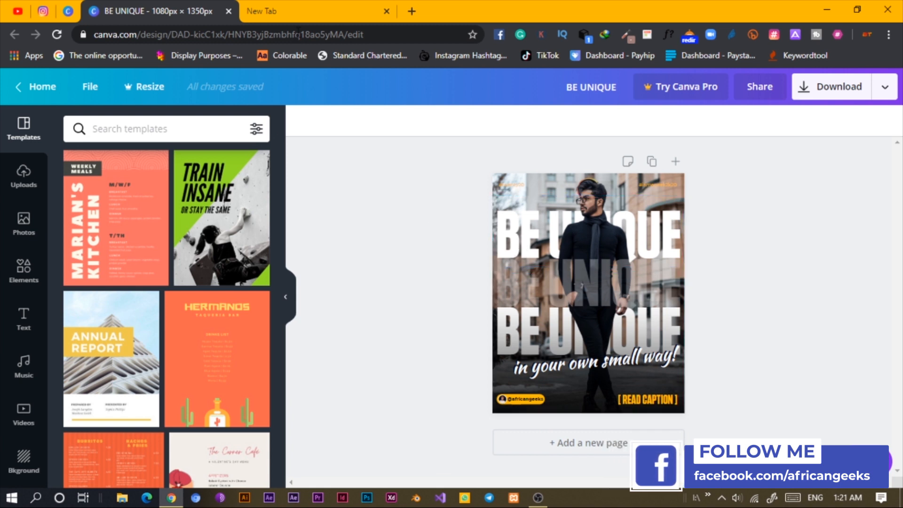
click(317, 11)
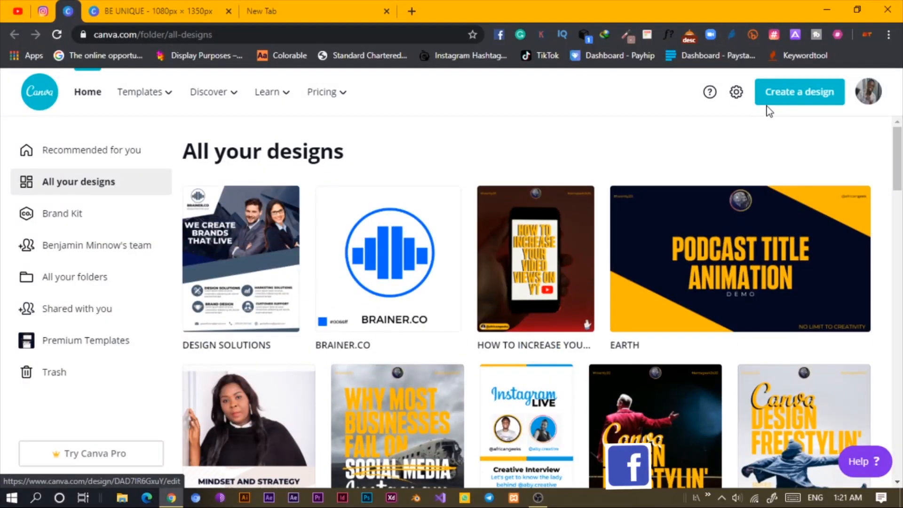
Create a blank custom-size design of 1080 × 1350 px
click(799, 92)
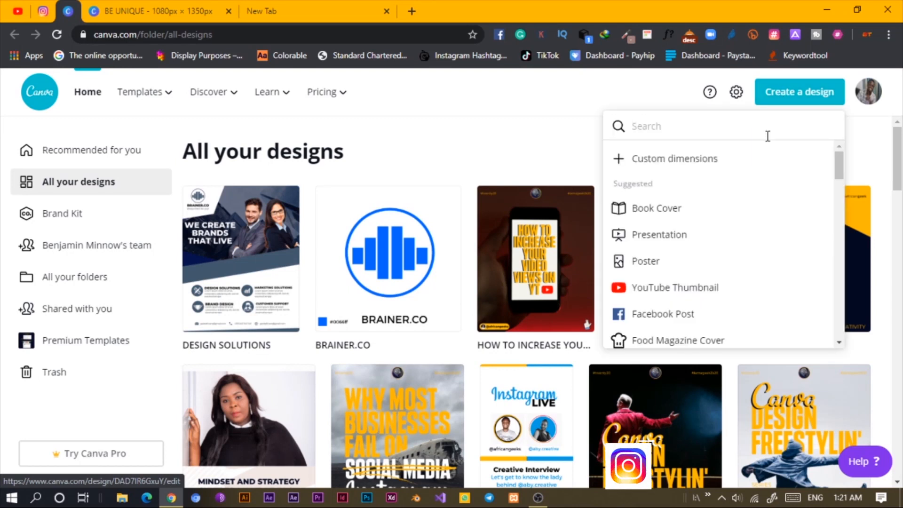
click(674, 158)
text(1080)
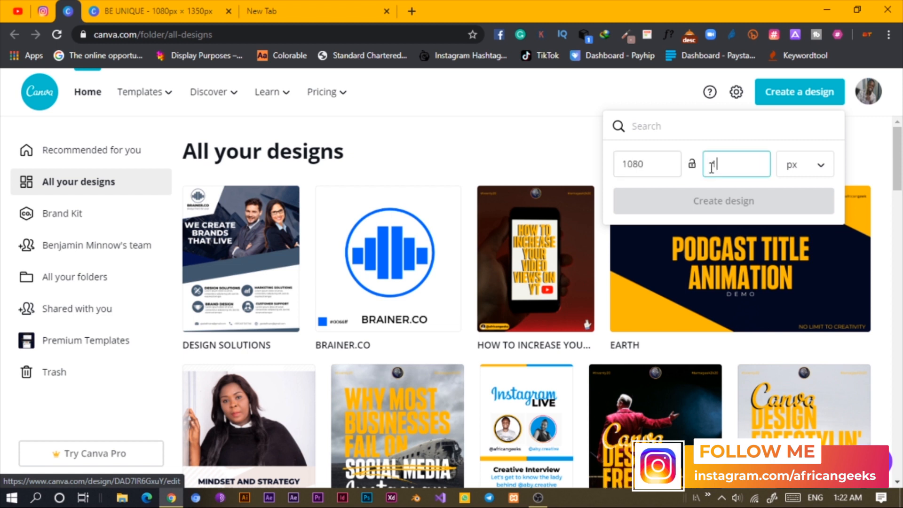
click(723, 201)
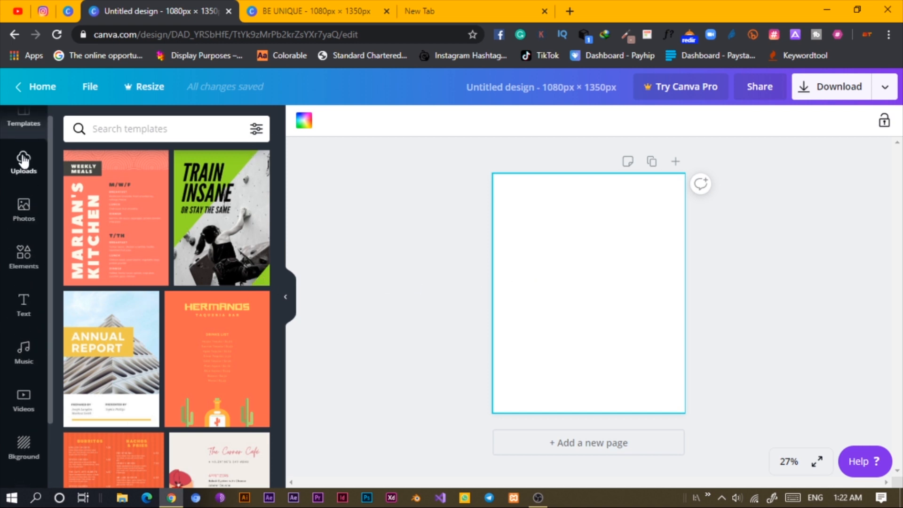
Add the uploaded jumping man photo as the page background and reframe it around him
click(23, 161)
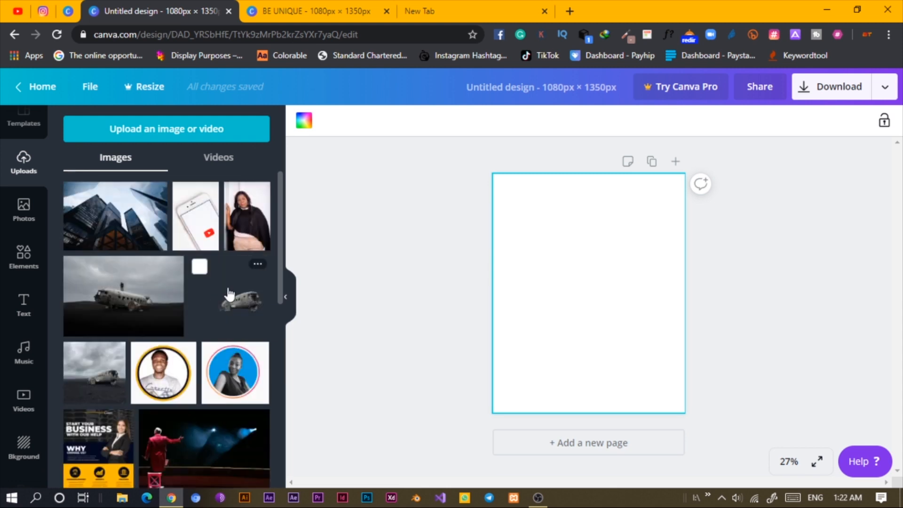
scroll(down, 3)
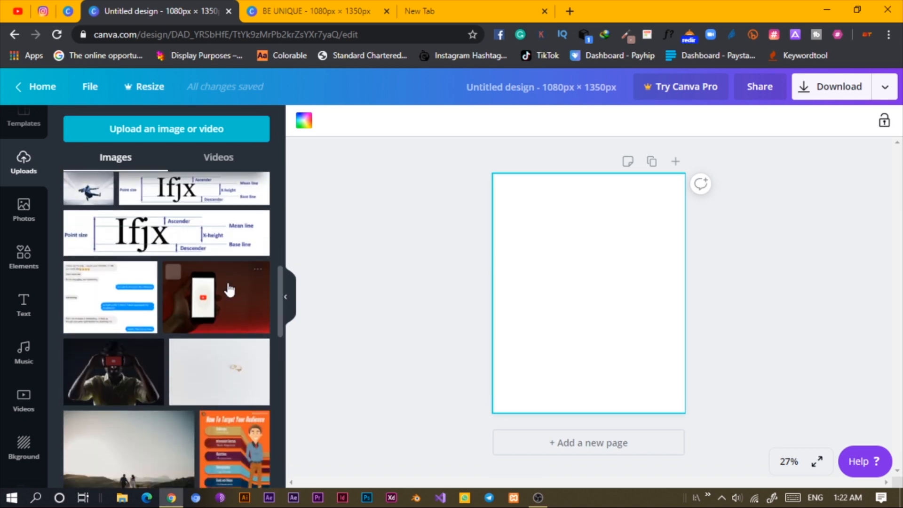
scroll(down, 3)
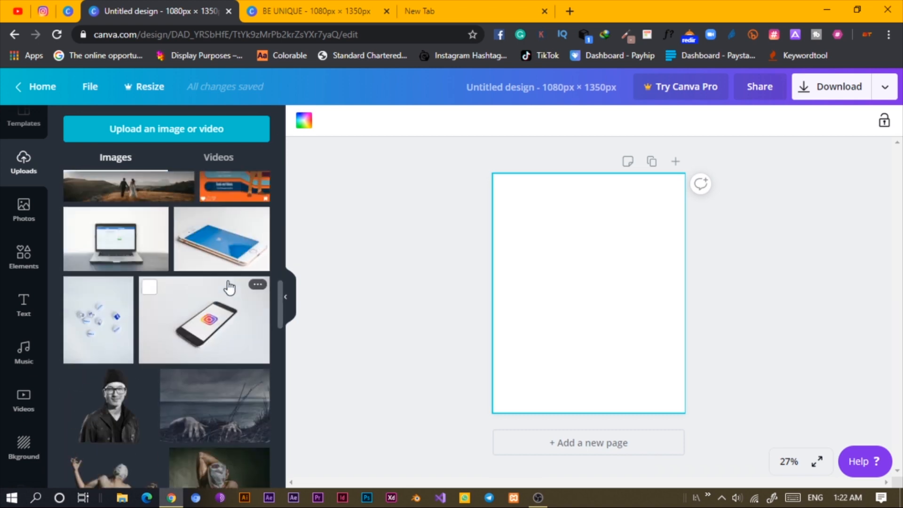
scroll(down, 3)
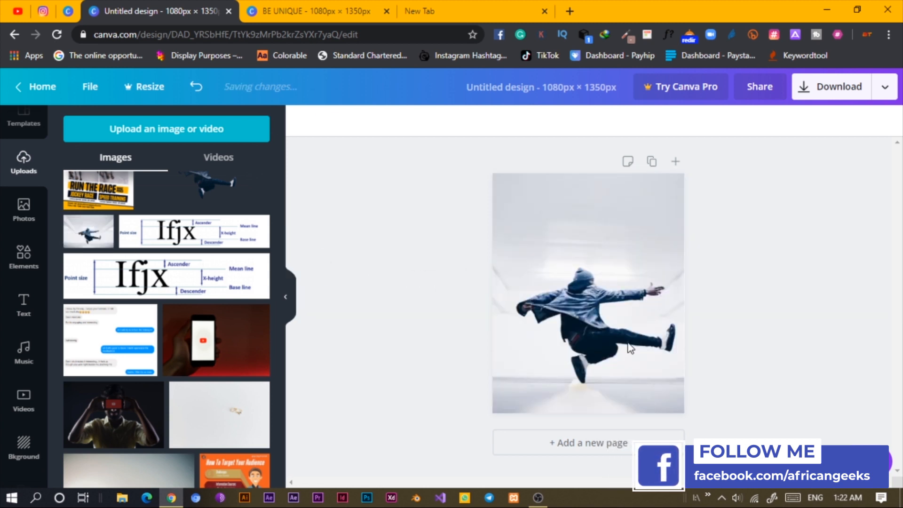
double_click(587, 293)
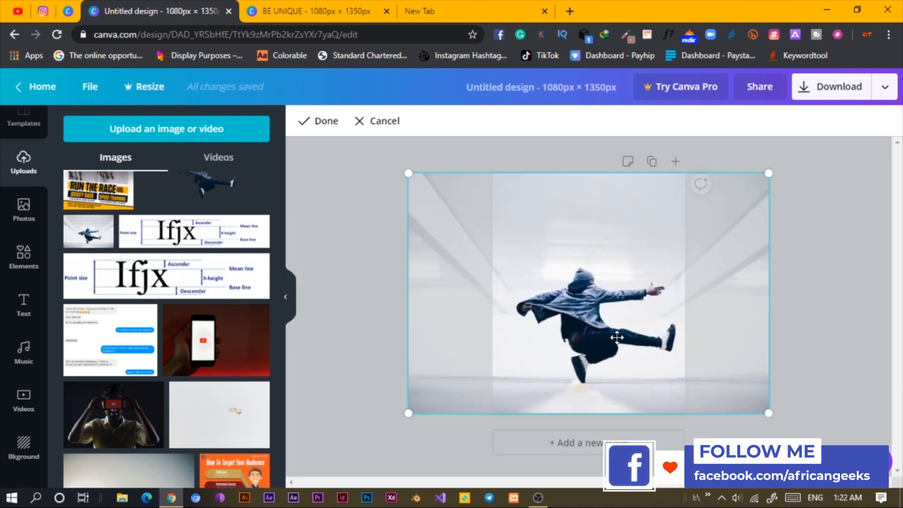
drag(617, 337, 606, 336)
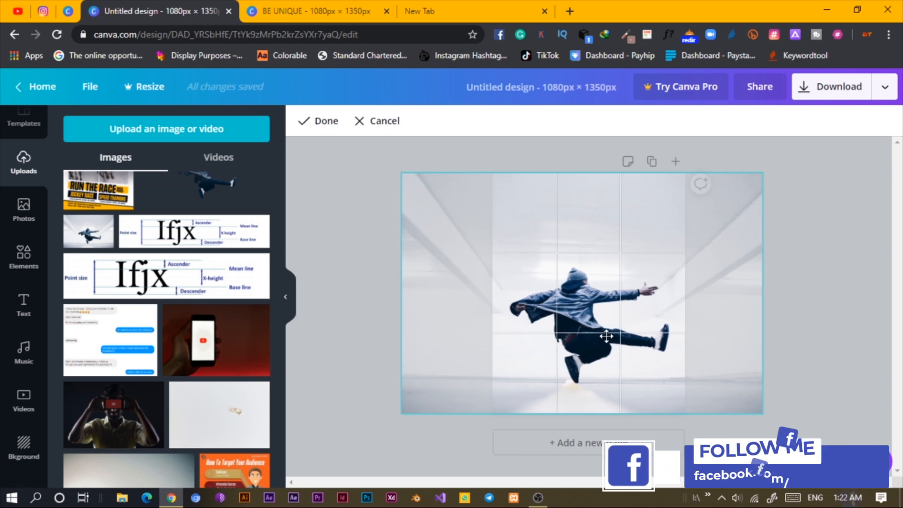
click(317, 121)
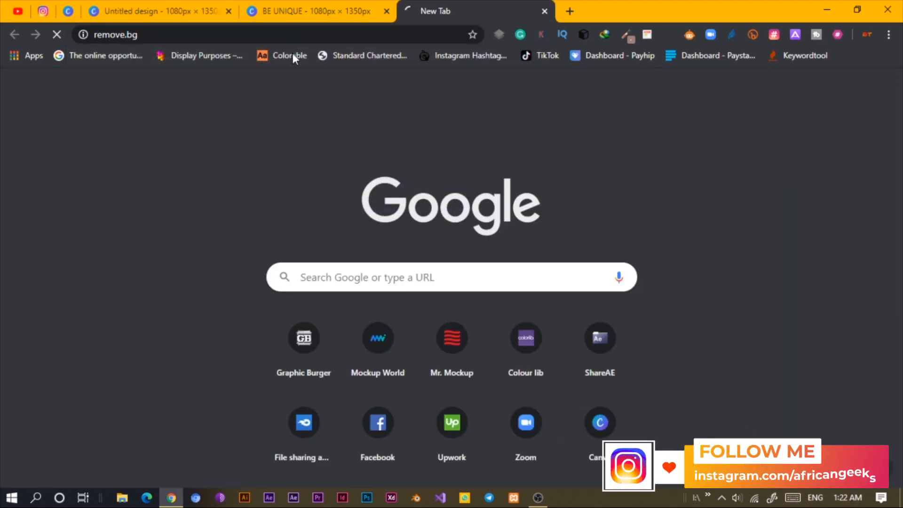
Try the photo's Pro-only Background Remover effect, then switch to the remove.bg tab
click(156, 11)
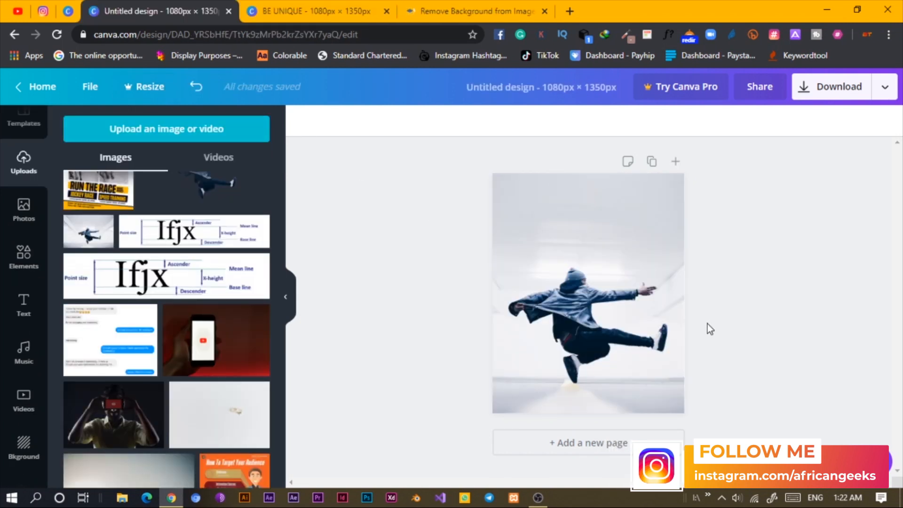
click(587, 294)
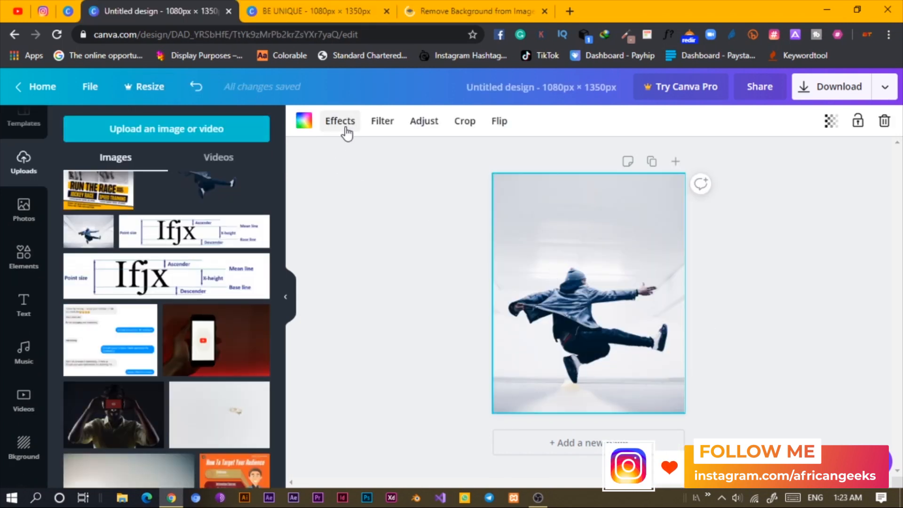
click(339, 121)
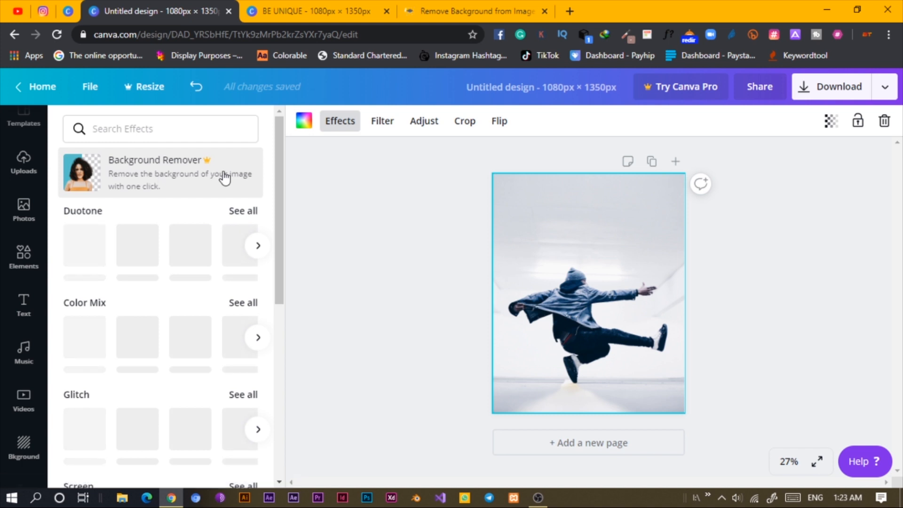
click(23, 163)
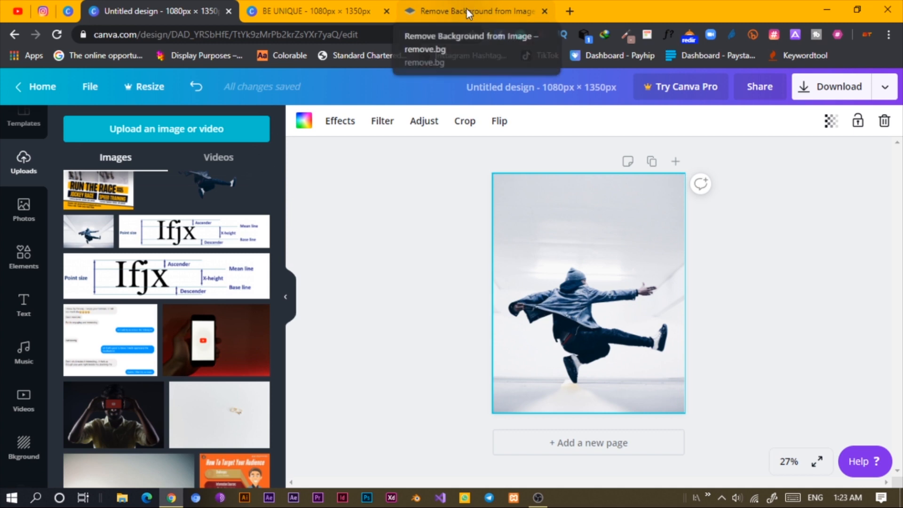
click(473, 10)
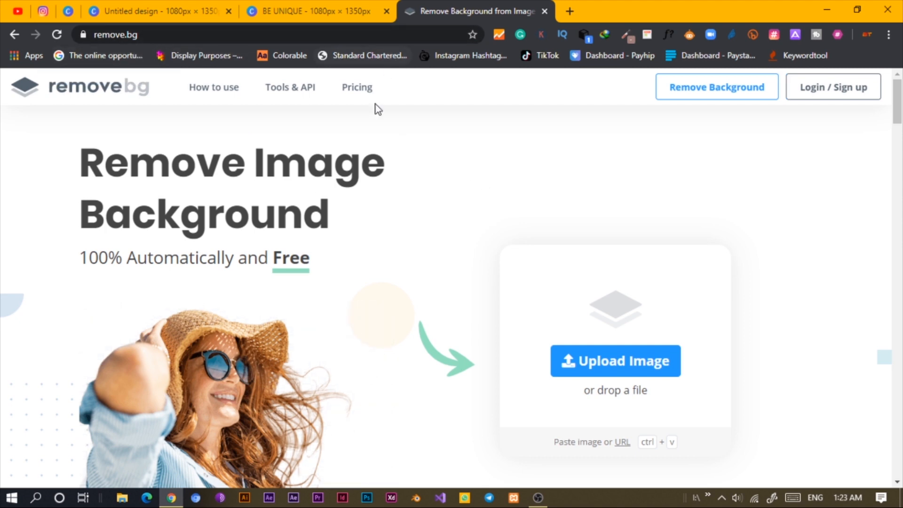
mouse_move(227, 440)
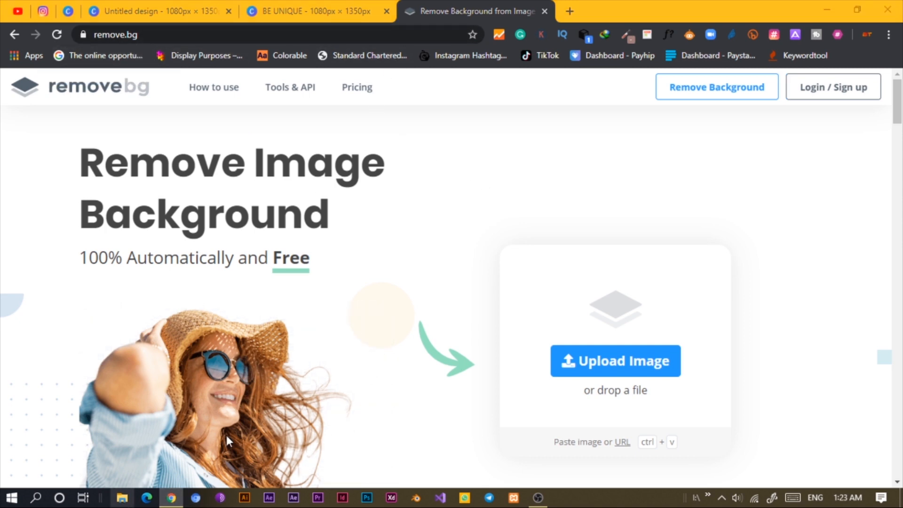
Upload the jumping man photo to remove.bg and download the background-free PNG
click(614, 360)
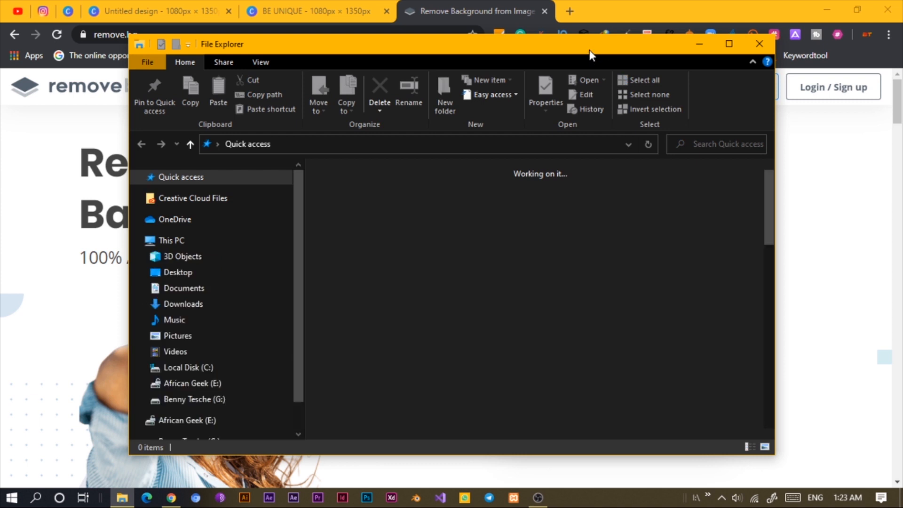
click(759, 44)
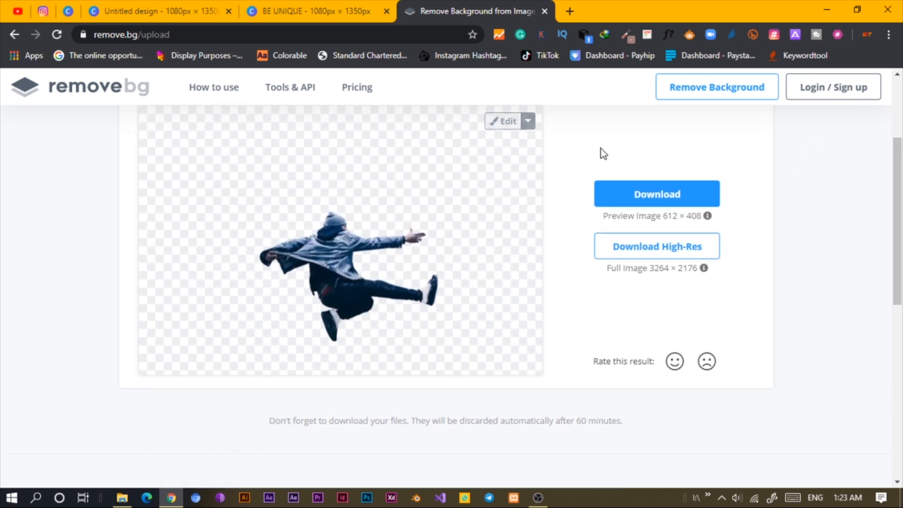
click(155, 11)
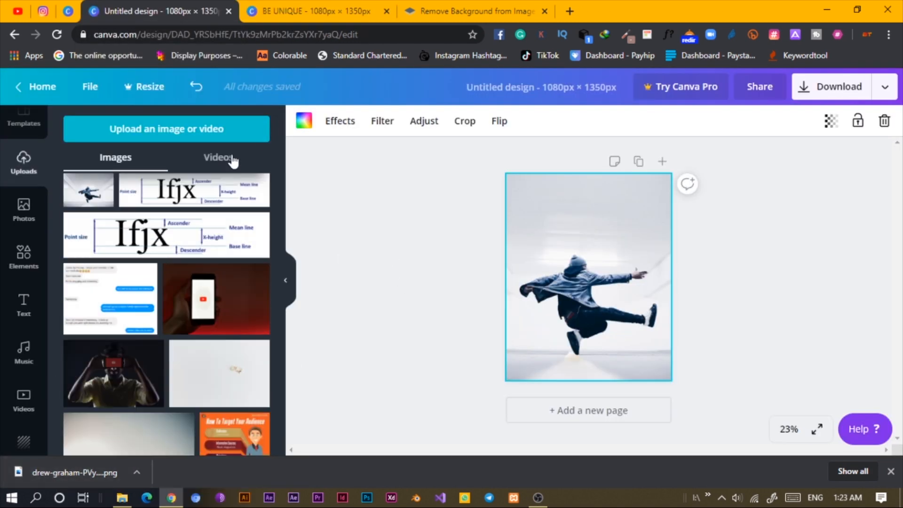
Copy the BE UNIQUE heading and paste it into the Untitled jumping man design
click(313, 11)
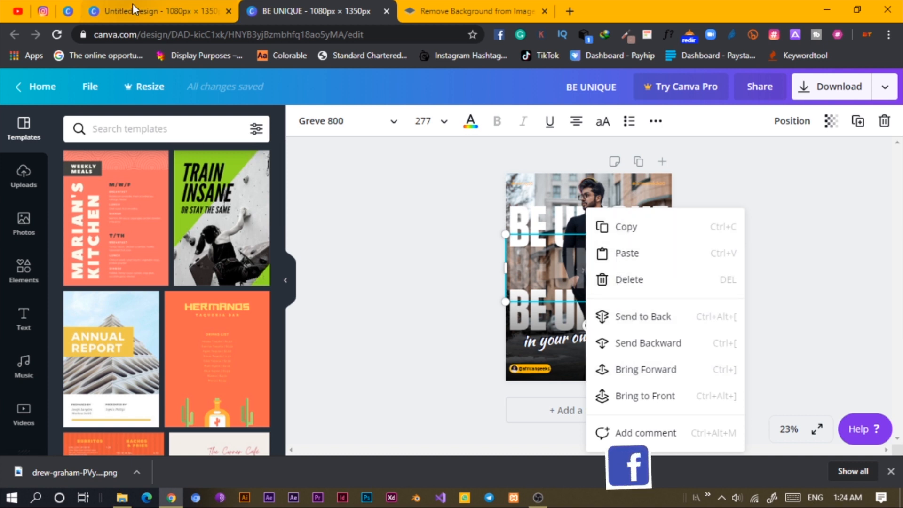
click(156, 11)
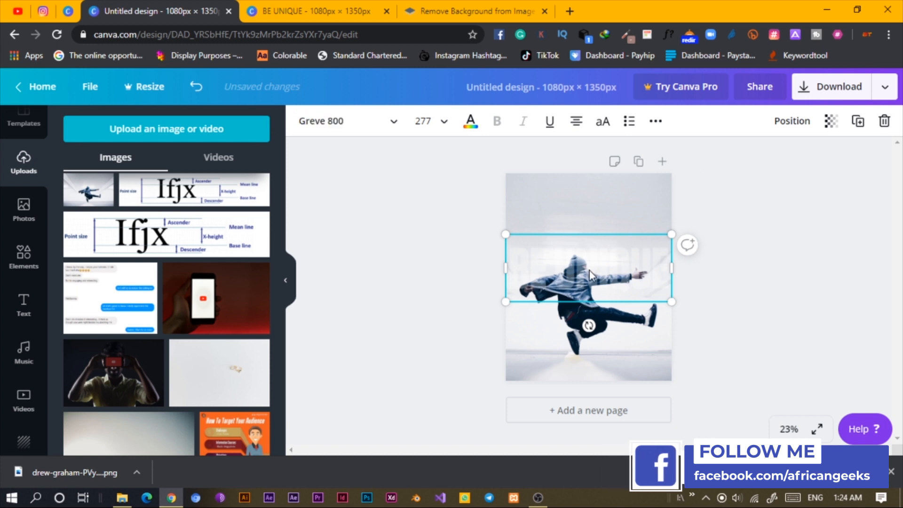
Make the pasted heading's text colour dark navy
right_click(588, 271)
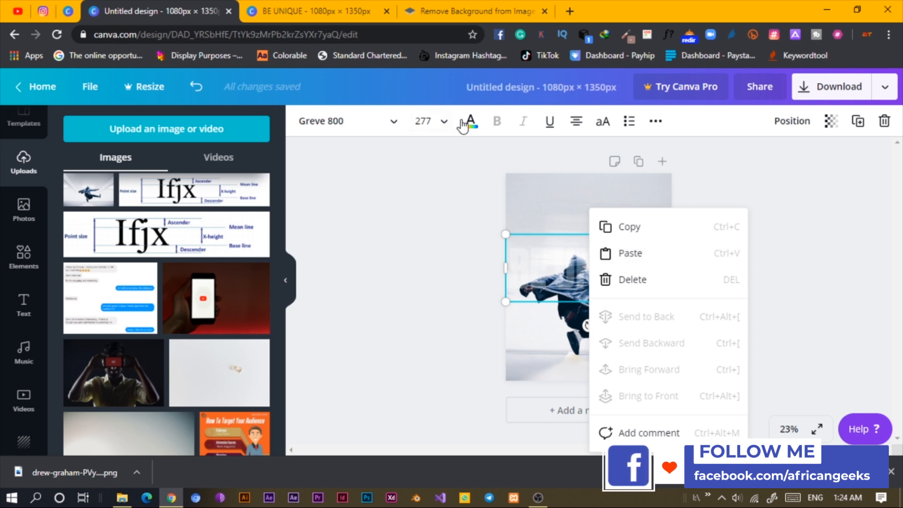
click(470, 121)
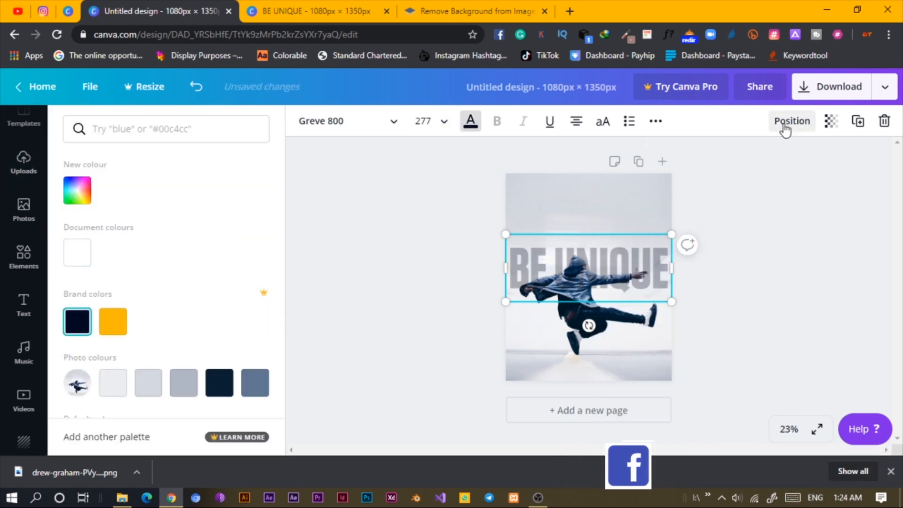
click(831, 121)
text(be)
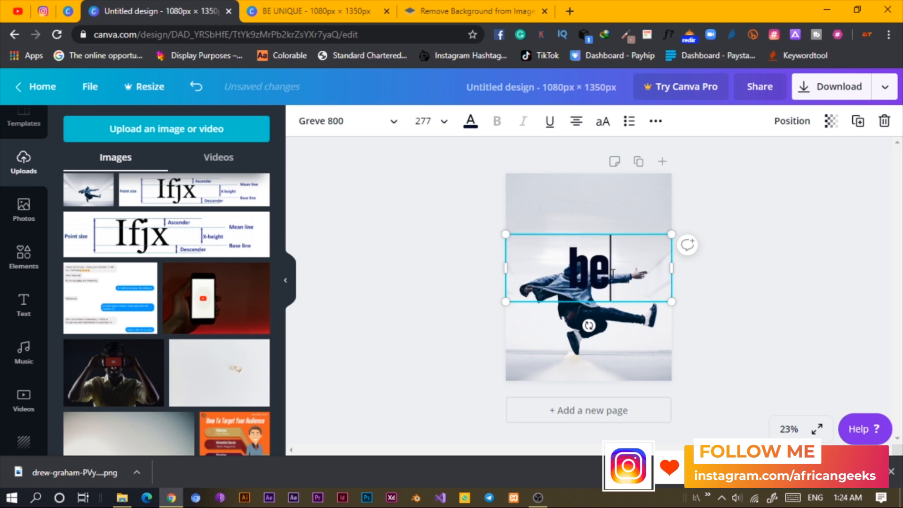
Retype the heading as BE CREATIVE and widen its box to fit one line
text(BE CREATIVE)
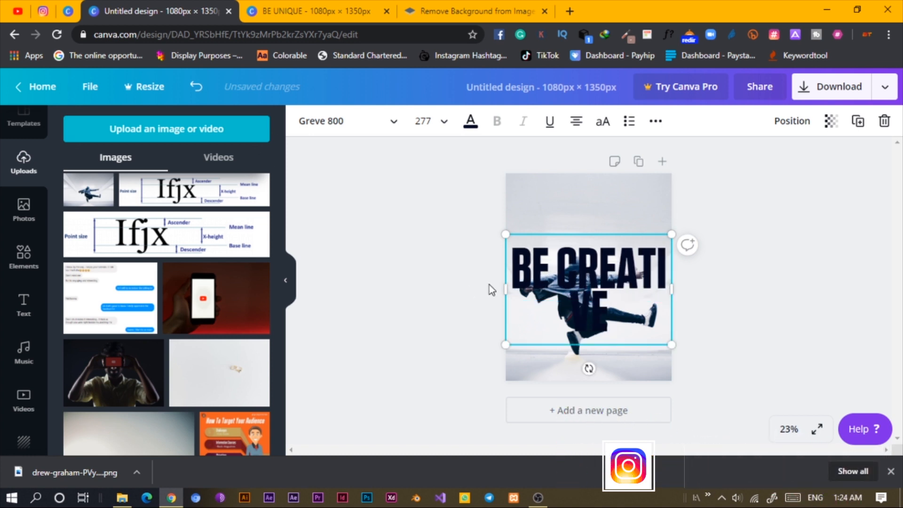
drag(505, 289, 487, 290)
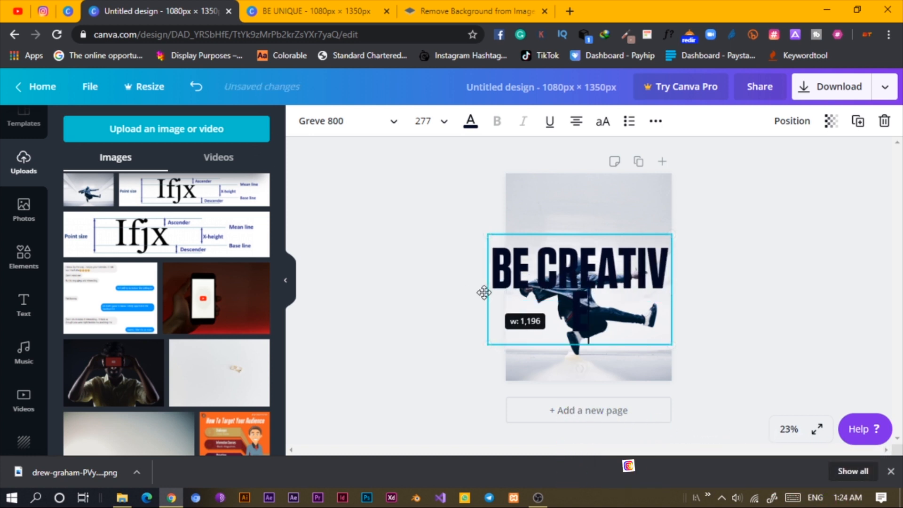
drag(488, 289, 472, 289)
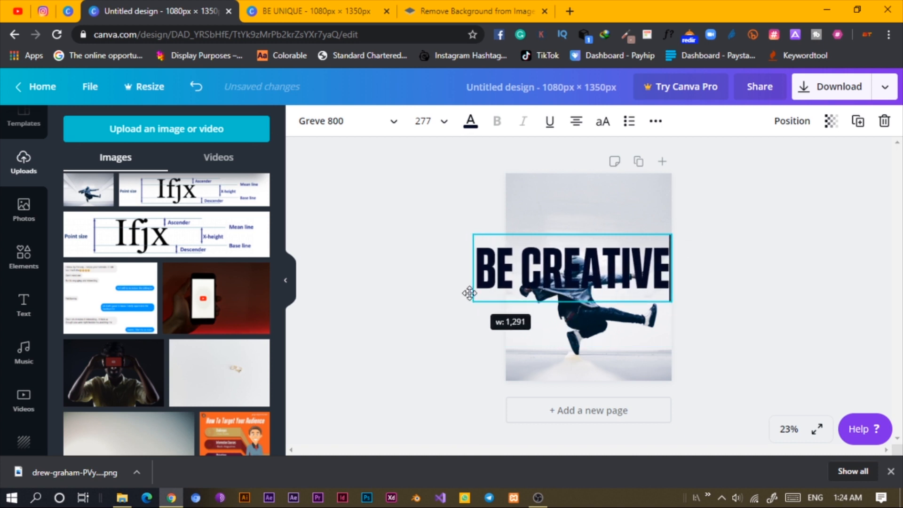
drag(471, 293, 506, 293)
text(BE CREATIVE)
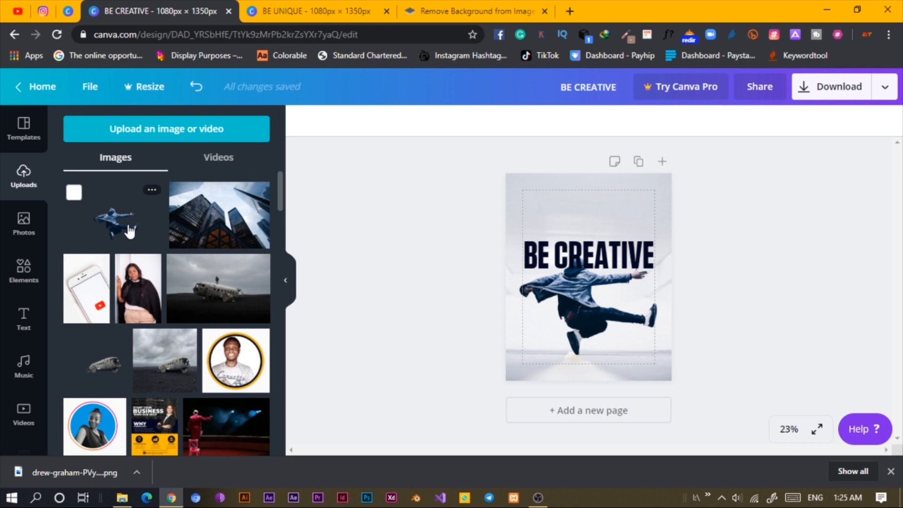
Add the jumping man cutout from Uploads and scale it over the original figure
click(587, 282)
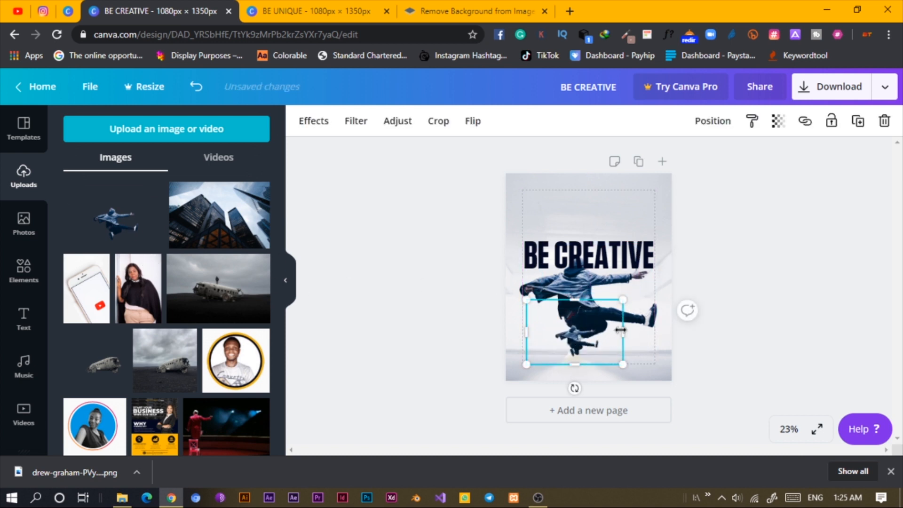
drag(622, 331, 602, 333)
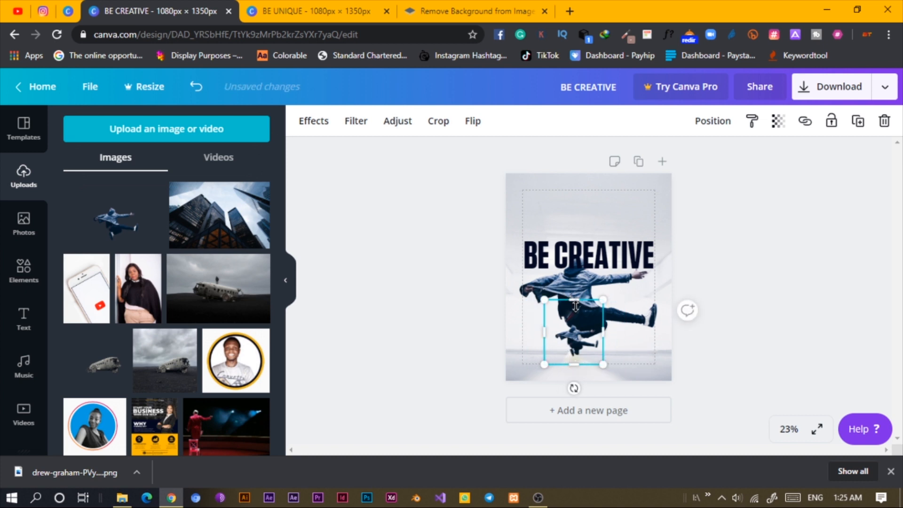
drag(602, 365, 631, 365)
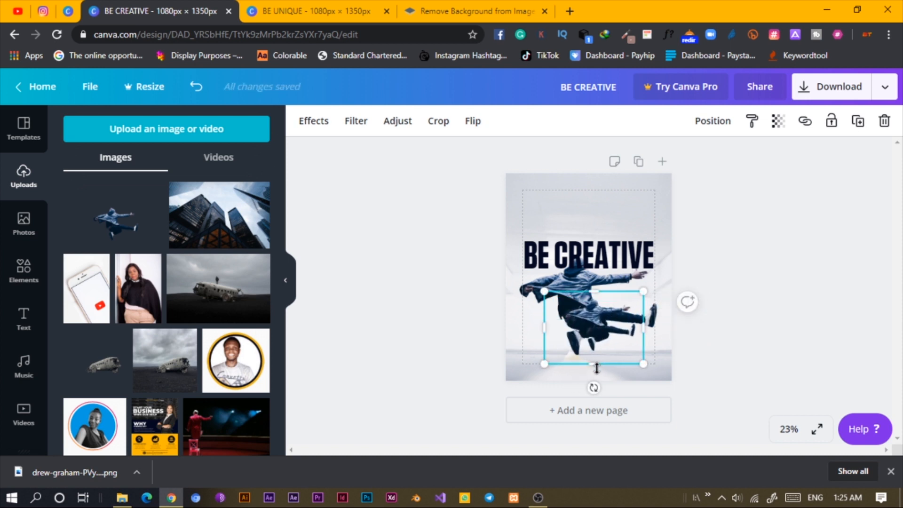
drag(596, 367, 596, 356)
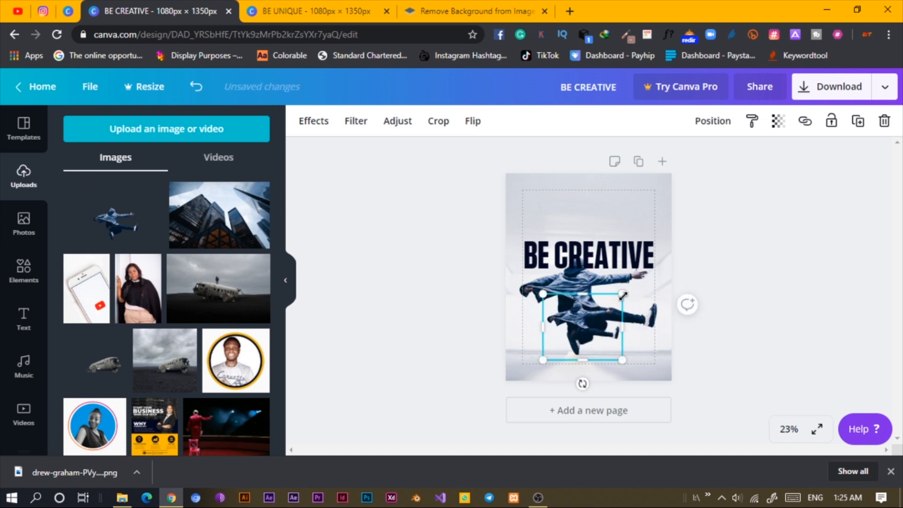
drag(622, 293, 674, 248)
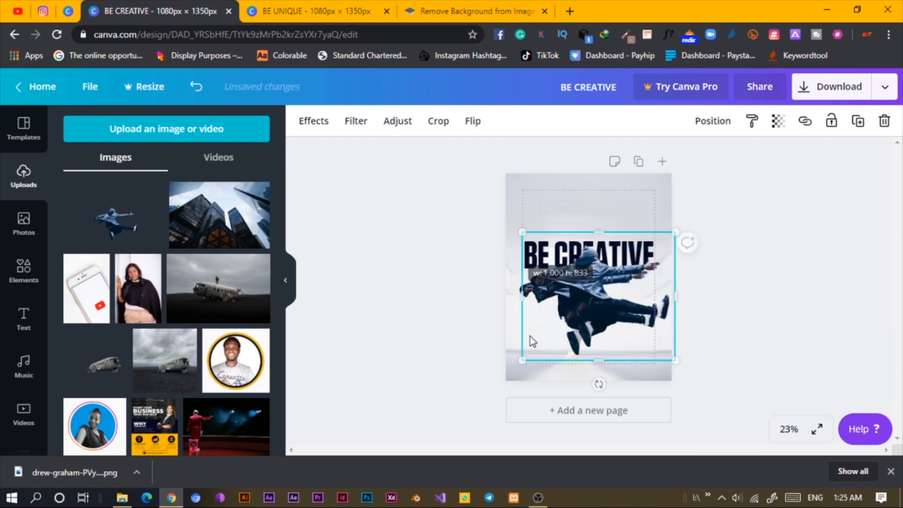
drag(521, 360, 508, 374)
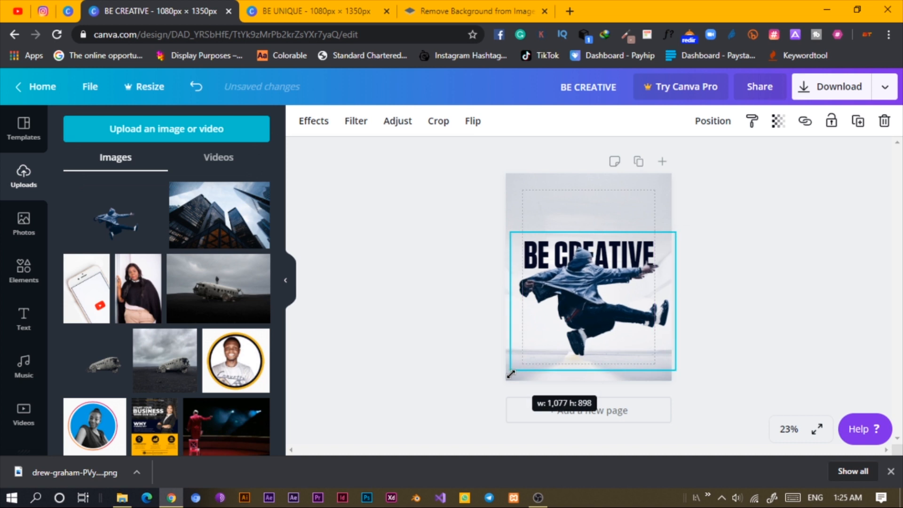
drag(509, 375, 512, 373)
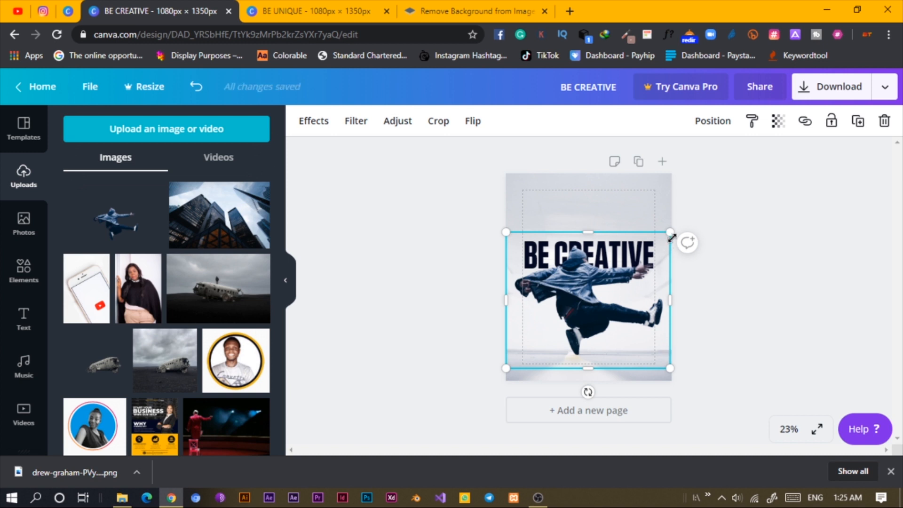
drag(670, 233, 679, 220)
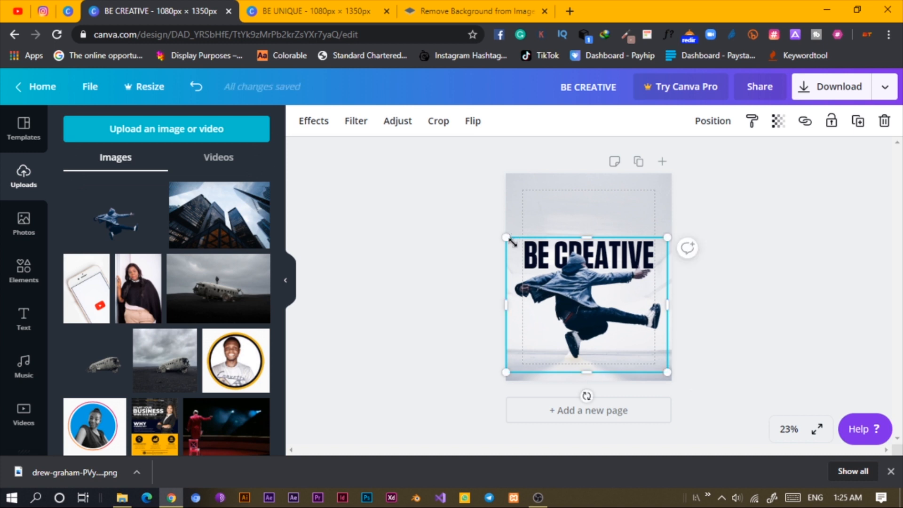
drag(505, 237, 505, 241)
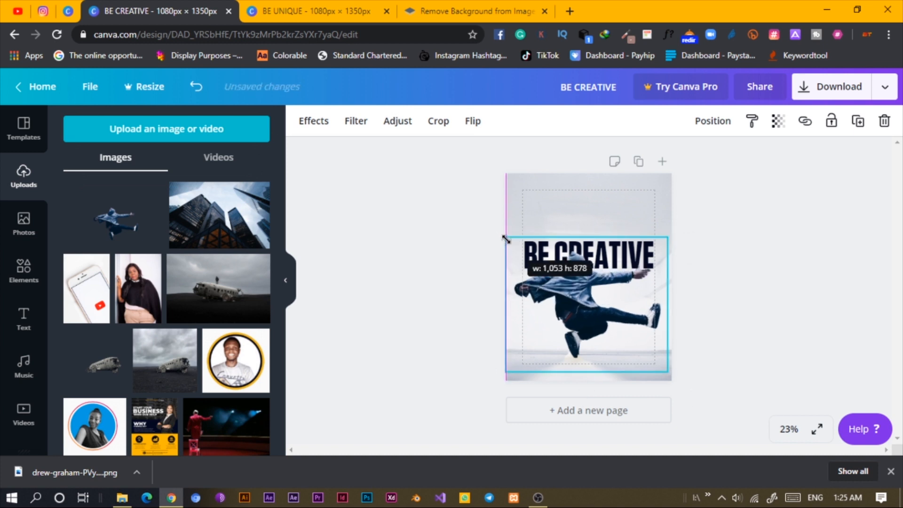
Zoom in and nudge the cutout's edge to match the photo's figure
click(787, 429)
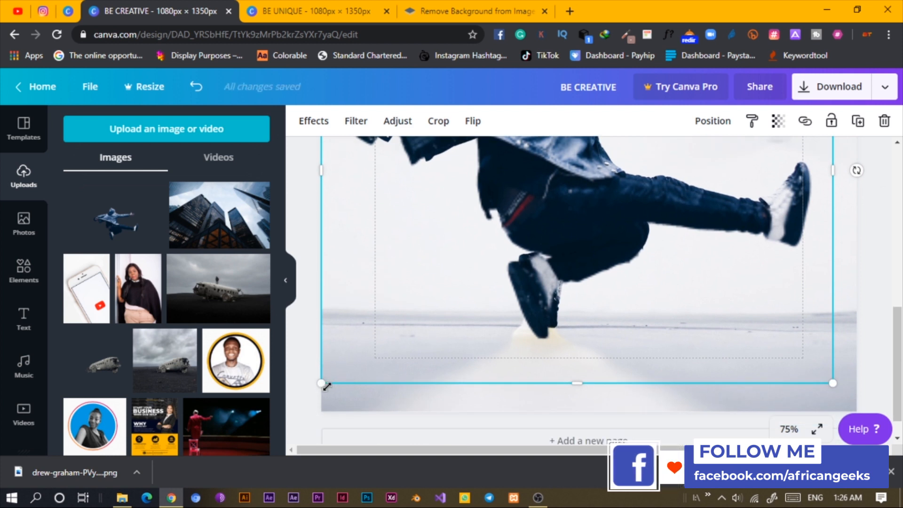
drag(323, 382, 345, 387)
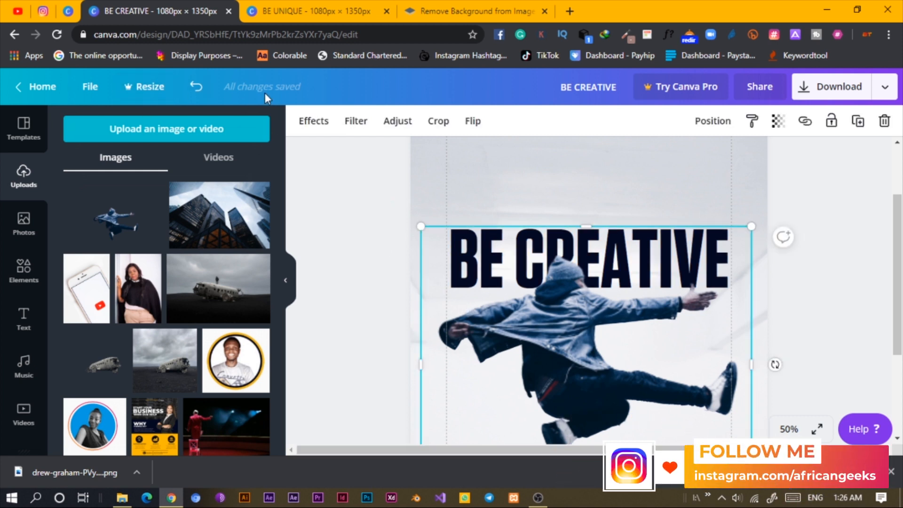
Apply a black-and-white filter from Effects, then deselect to preview the design
click(313, 121)
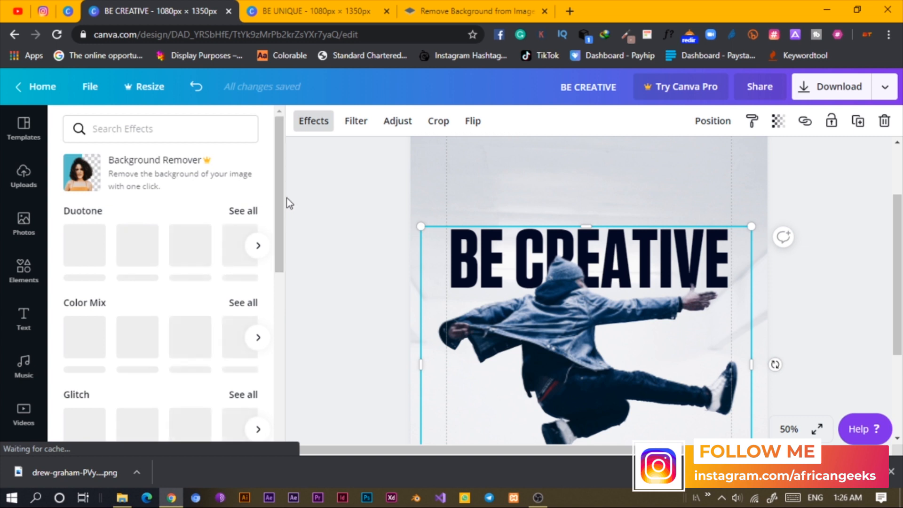
click(356, 121)
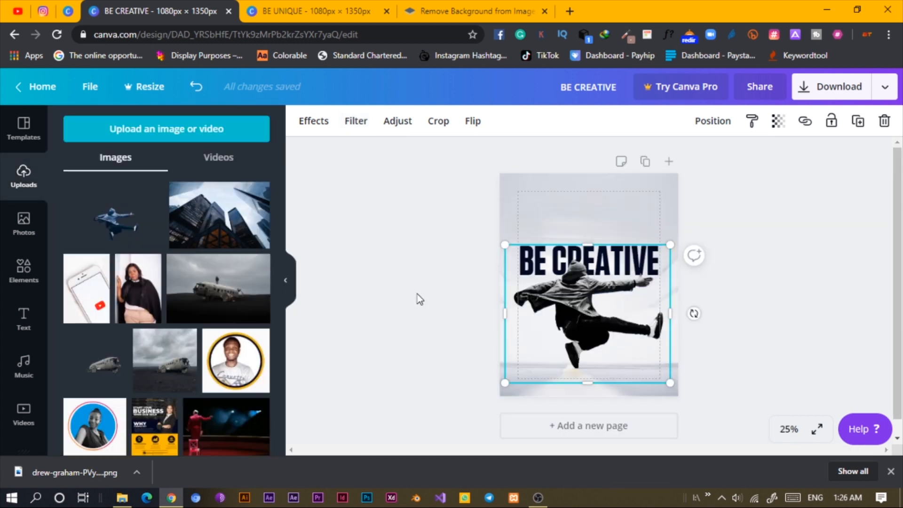
click(419, 298)
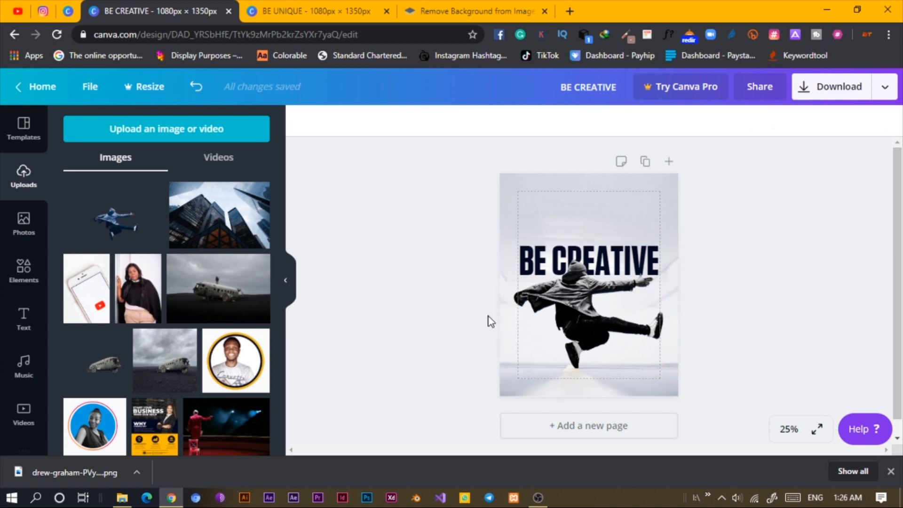
click(588, 311)
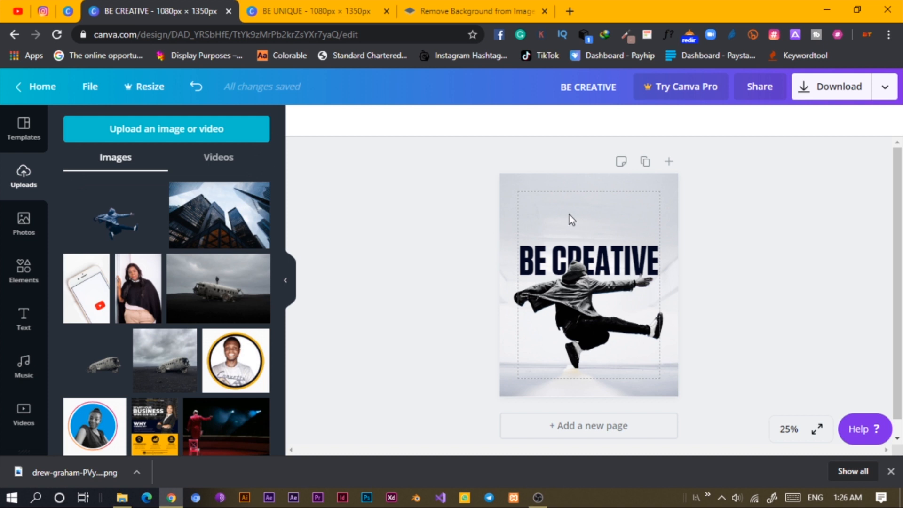
mouse_move(513, 246)
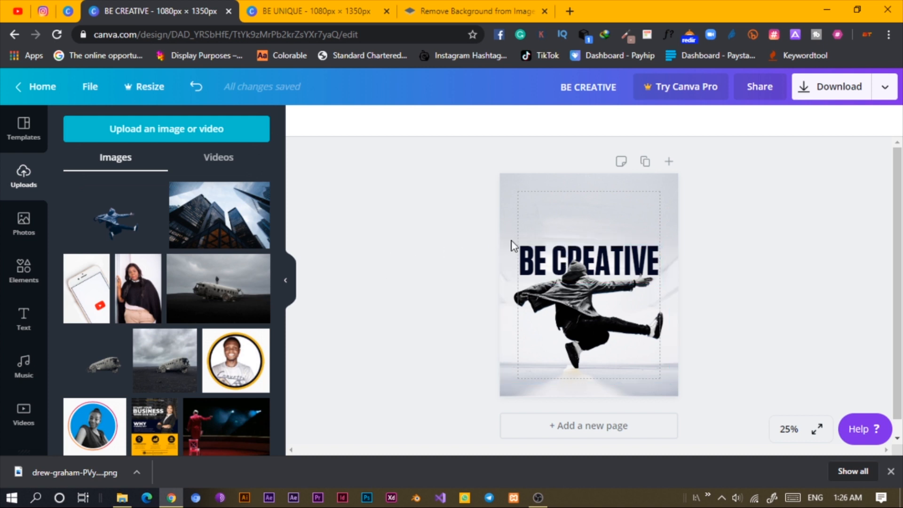
Retype the BE CREATIVE headline as 'NO LIMIT TO CREATIVITY' over two lines
click(587, 261)
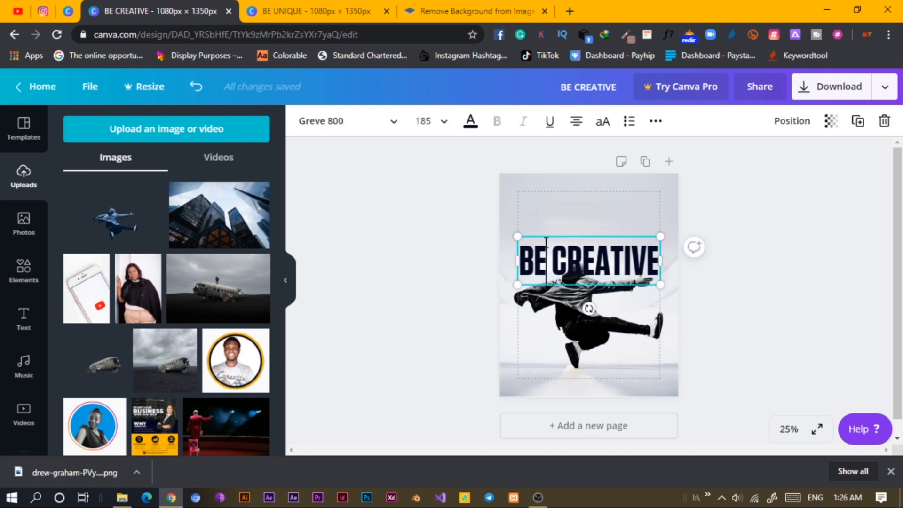
text(NO LIMIT TO)
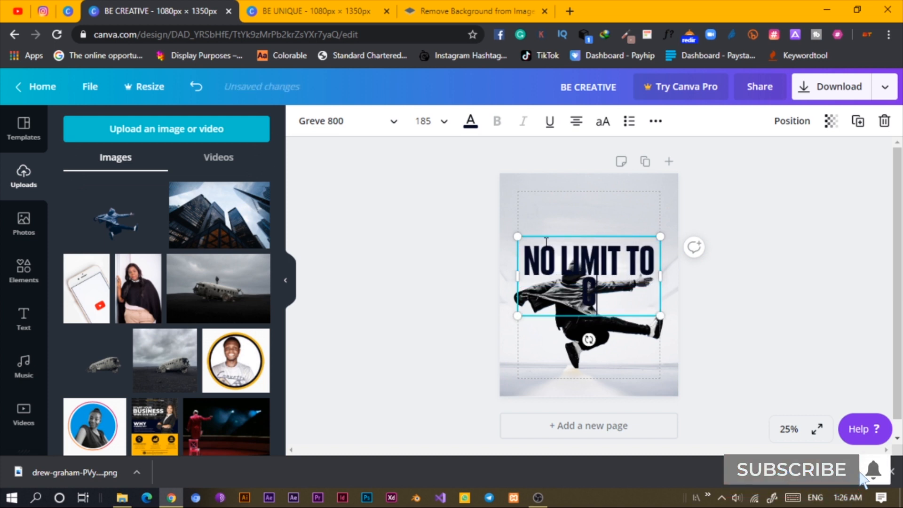
text(CREATIVITY)
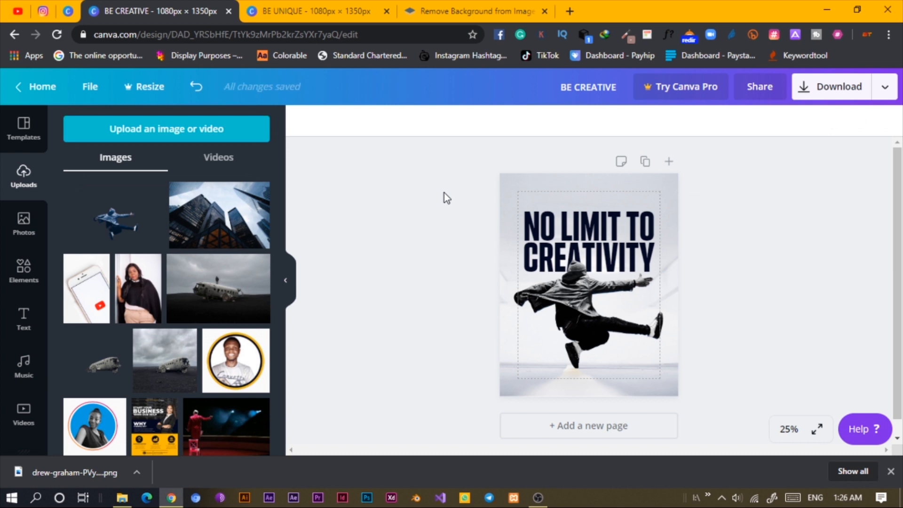
mouse_move(403, 177)
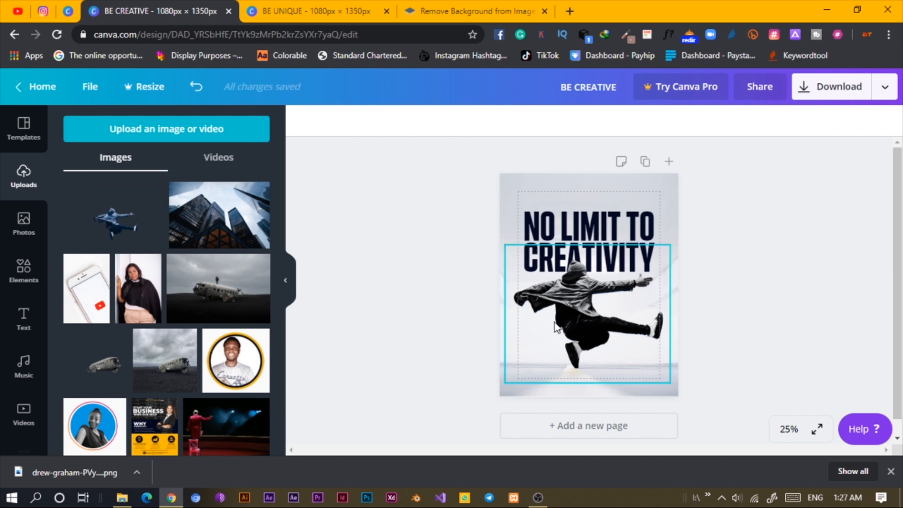
mouse_move(617, 312)
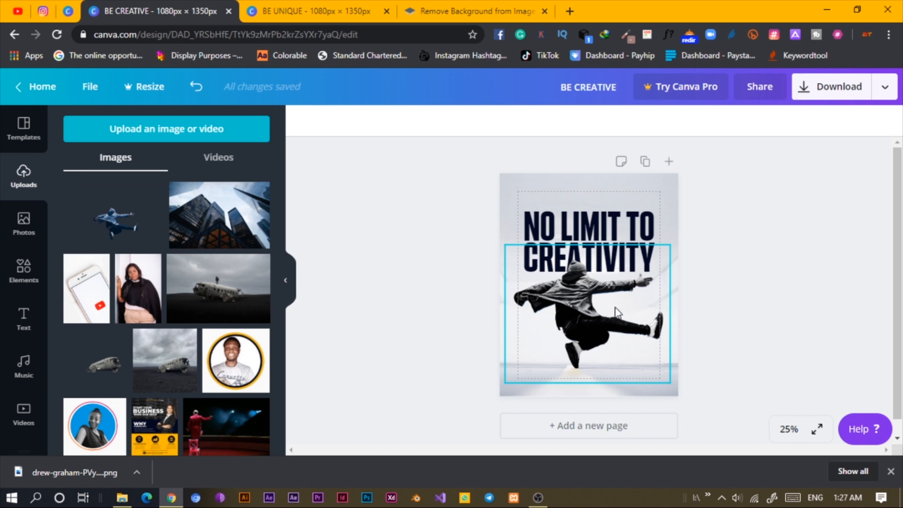
mouse_move(534, 305)
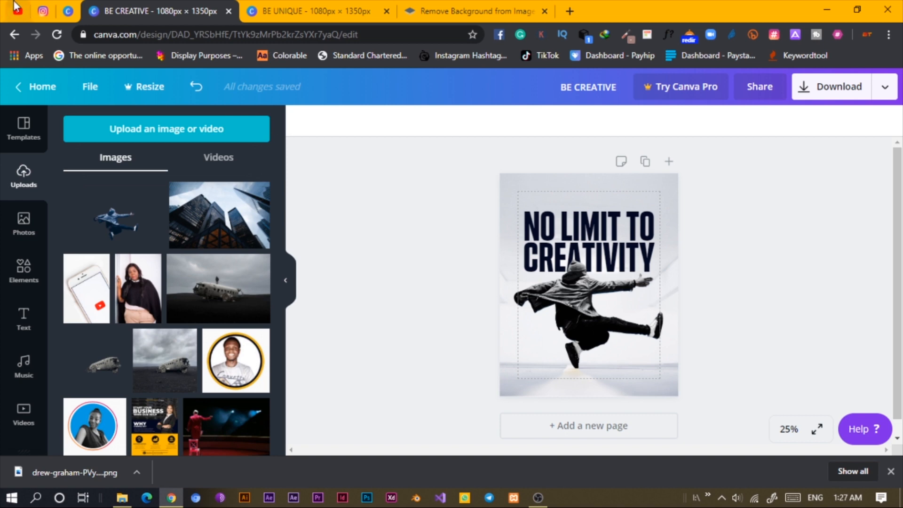
Scroll through the Instagram profile's earlier posts, then return to the BE UNIQUE design
click(42, 11)
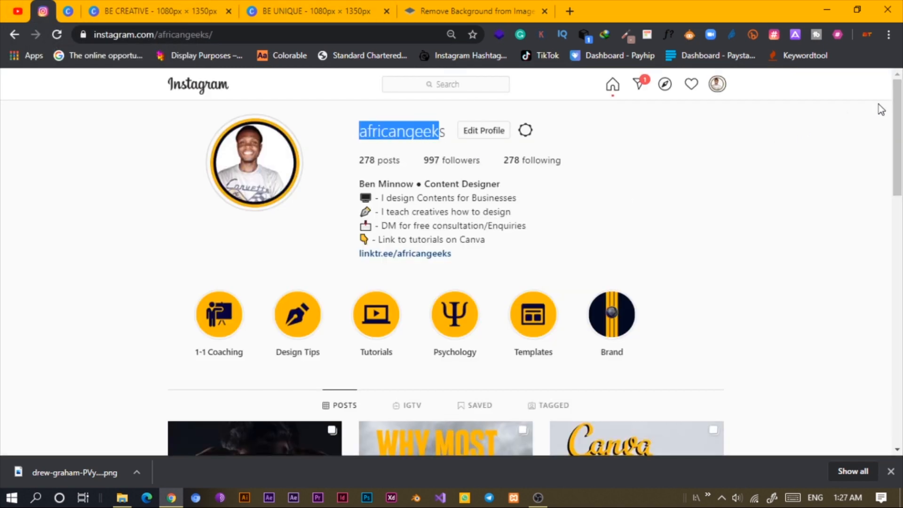
scroll(down, 3)
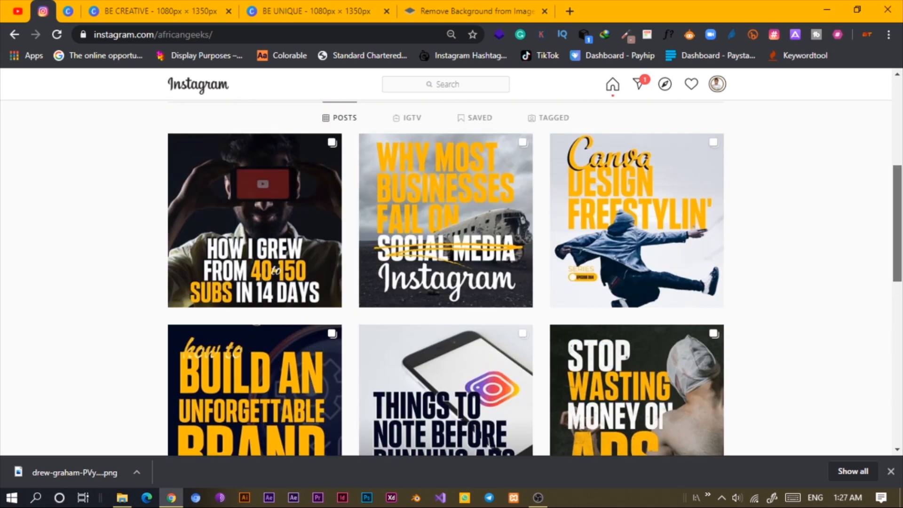
scroll(down, 3)
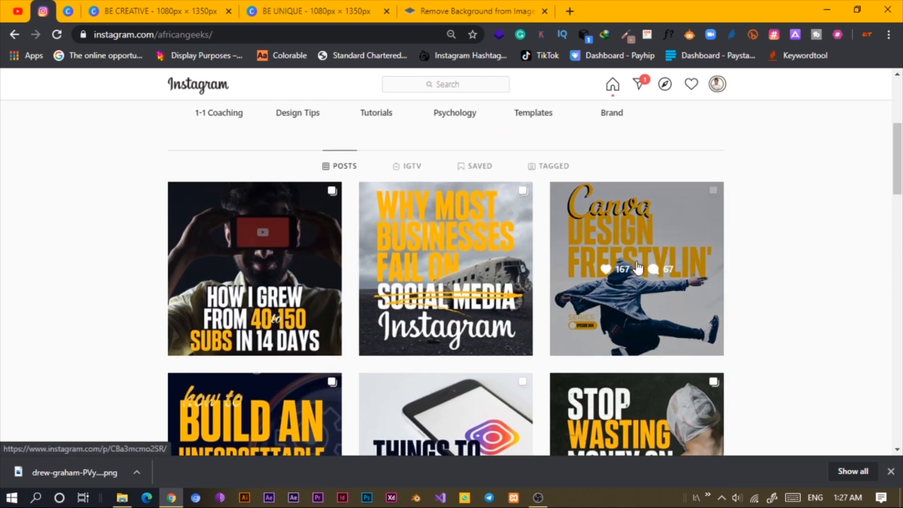
mouse_move(552, 219)
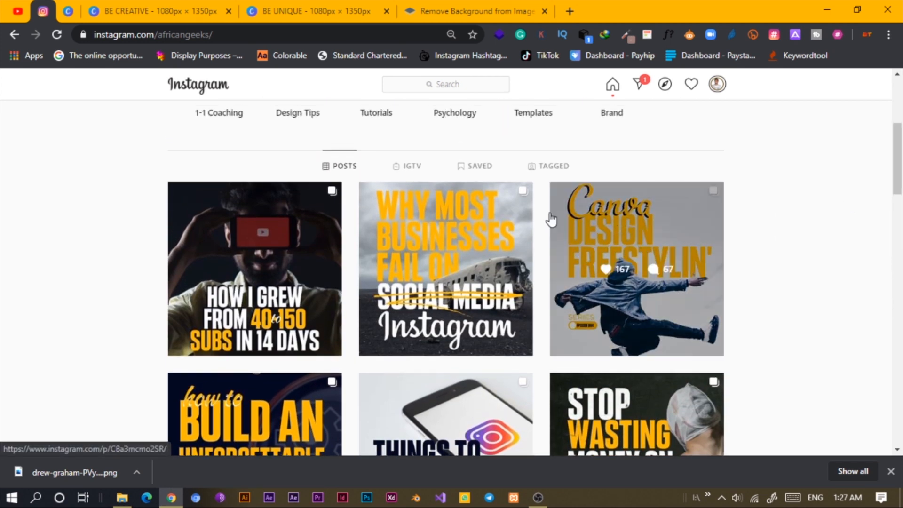
click(310, 10)
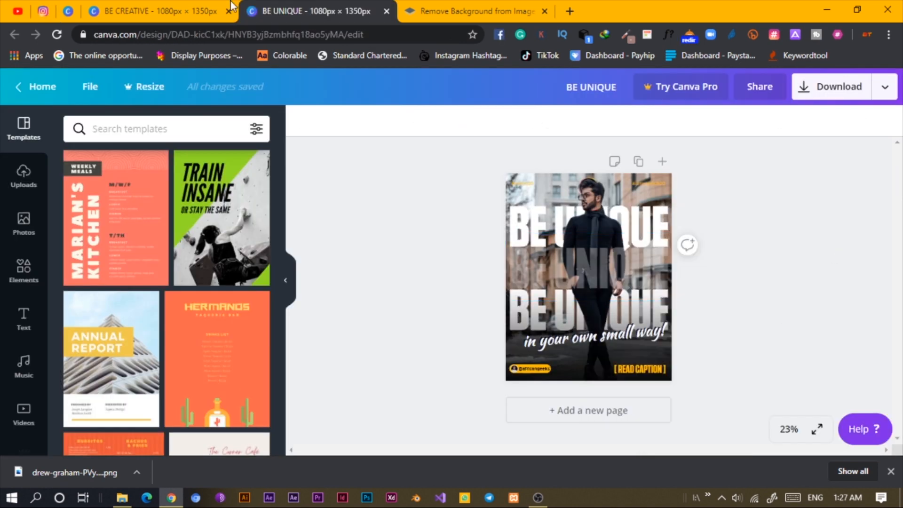
Compare against the BE UNIQUE poster, then bring back the NO LIMIT TO CREATIVITY design
click(156, 11)
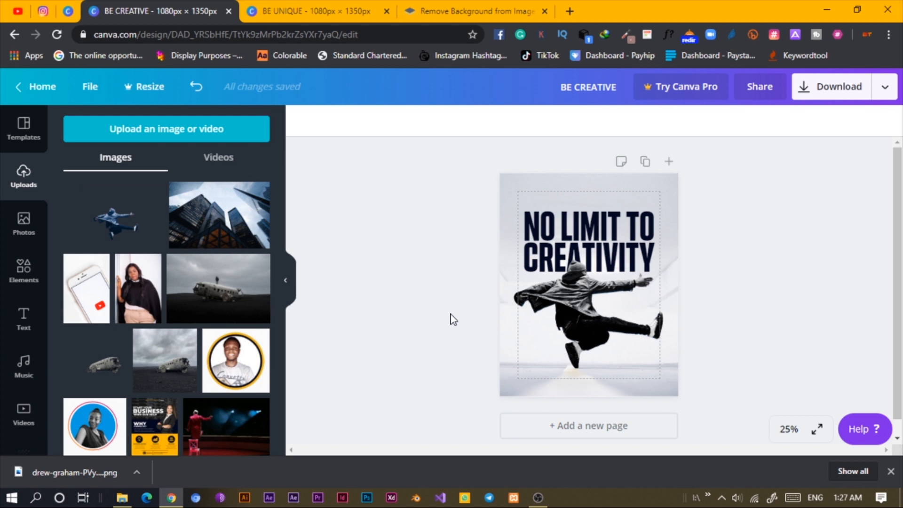
mouse_move(327, 400)
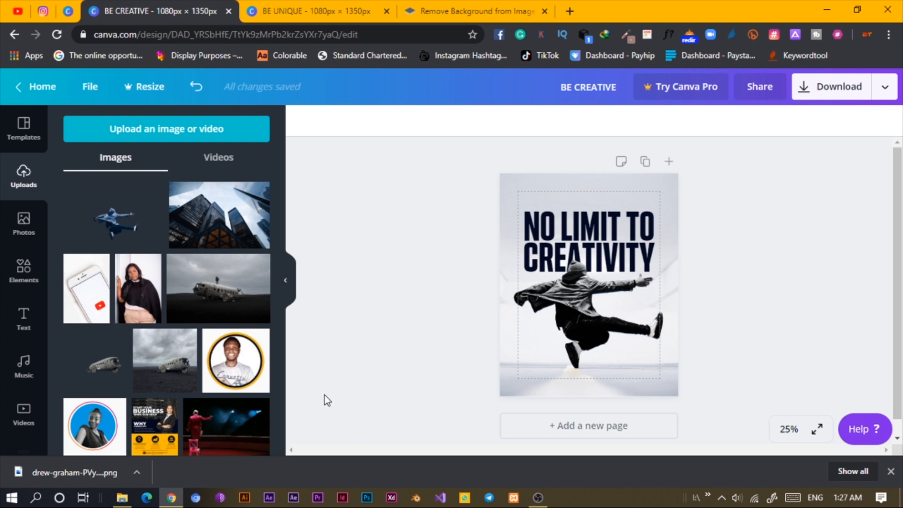
mouse_move(320, 388)
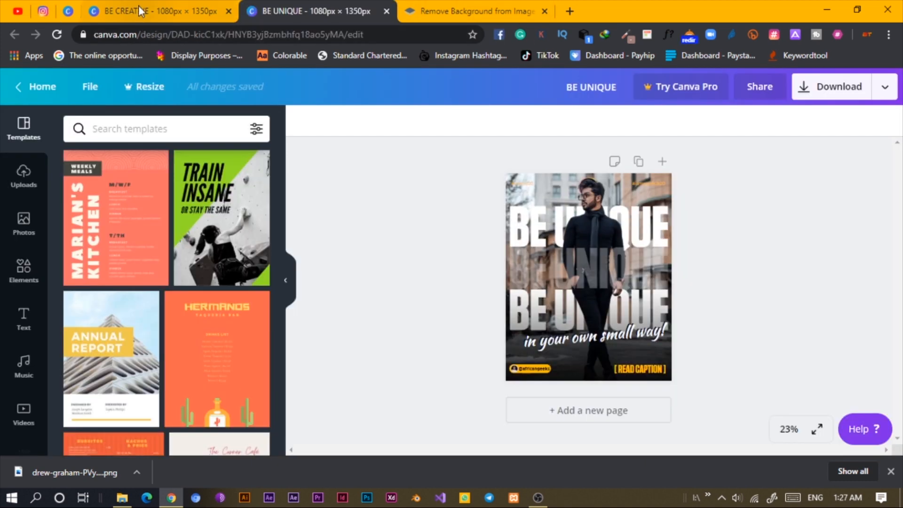
click(158, 11)
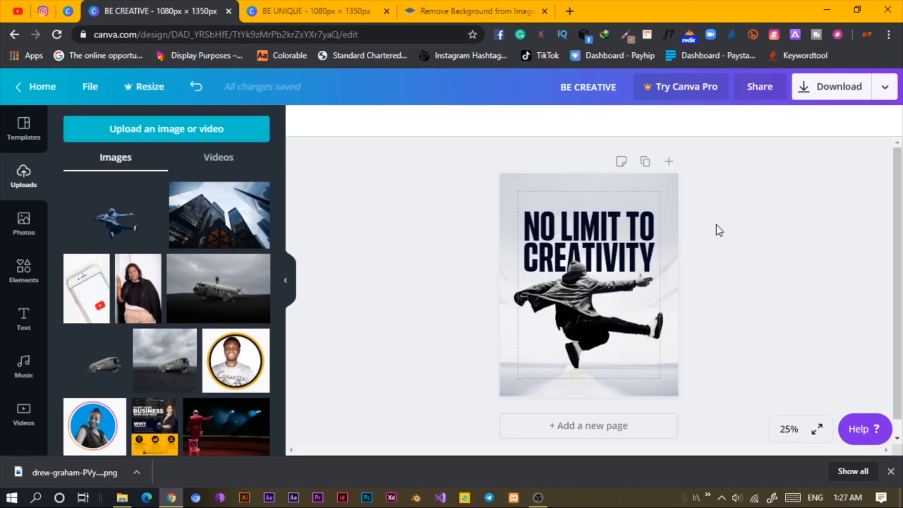